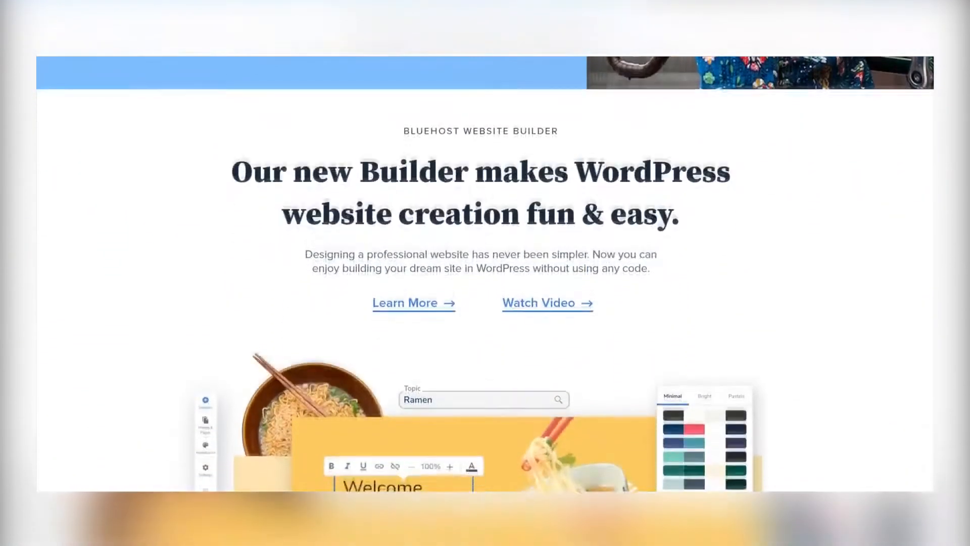
Step: Move past the design choices and preview the recipe site with the Cabin / Raleway font pairing
scroll(down, 3)
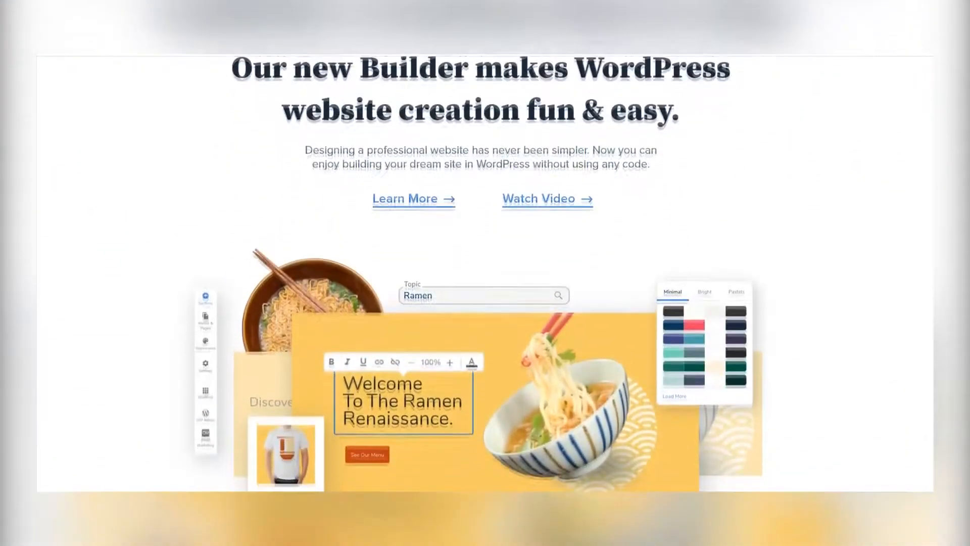
scroll(down, 3)
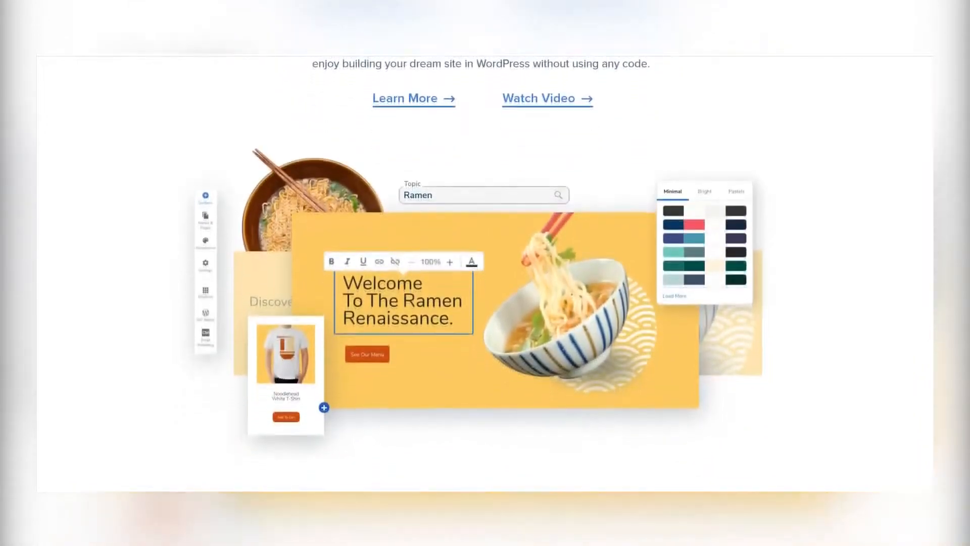
scroll(down, 3)
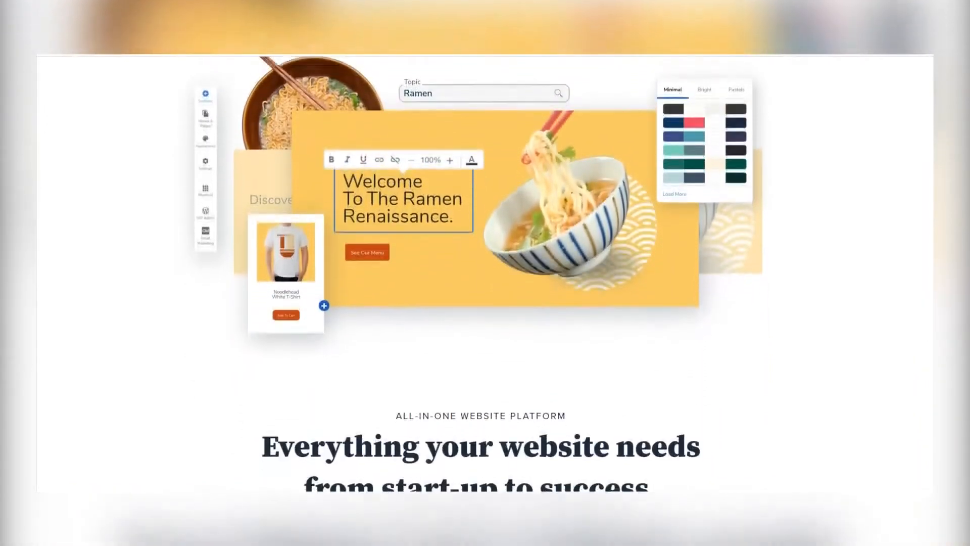
scroll(down, 3)
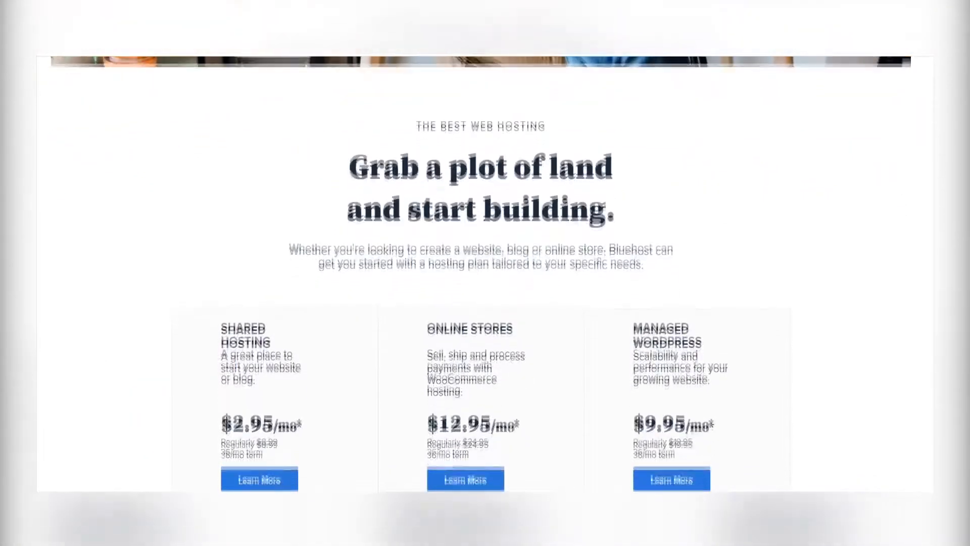
scroll(down, 3)
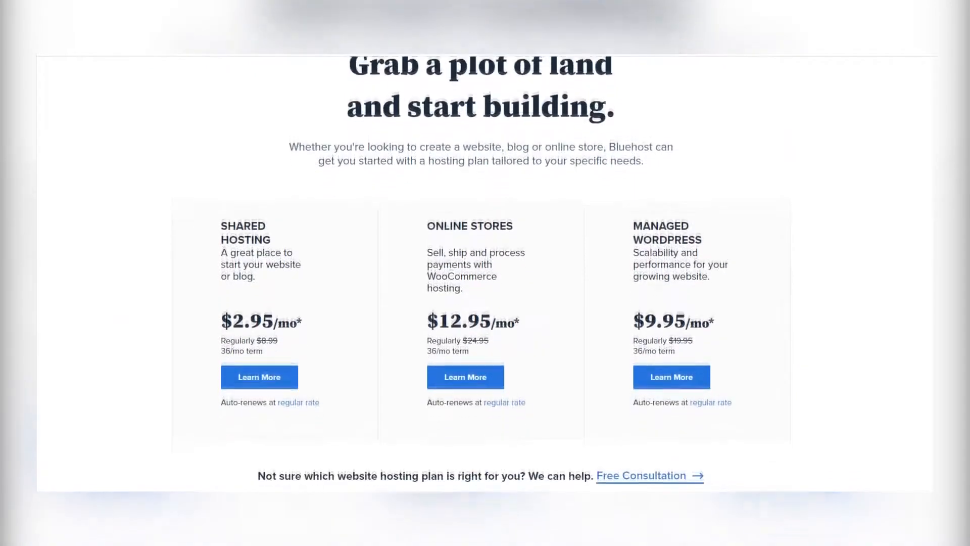
scroll(down, 3)
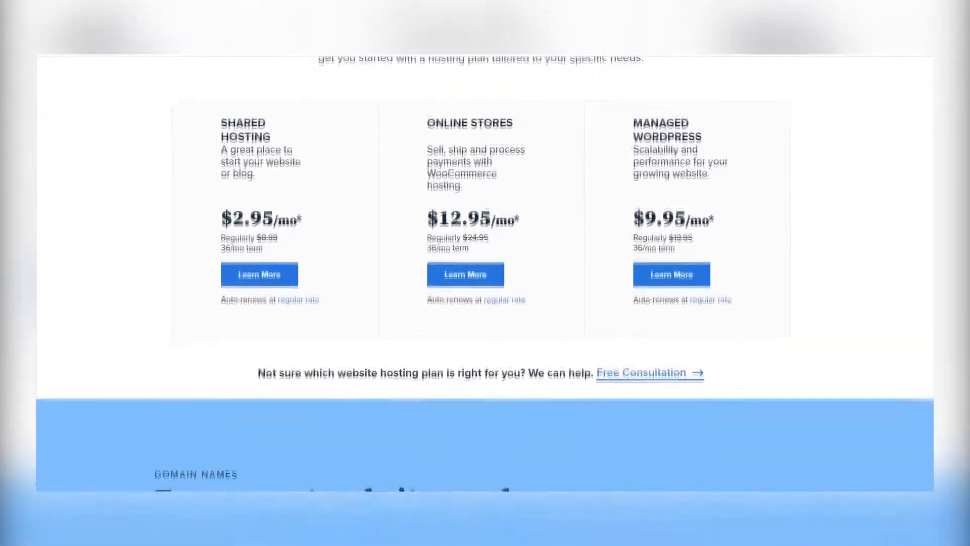
scroll(down, 3)
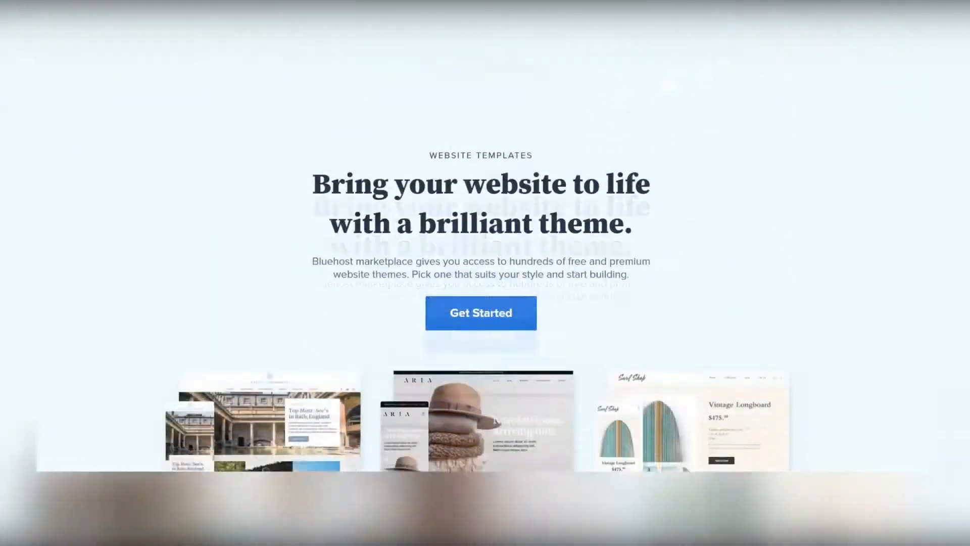
scroll(down, 3)
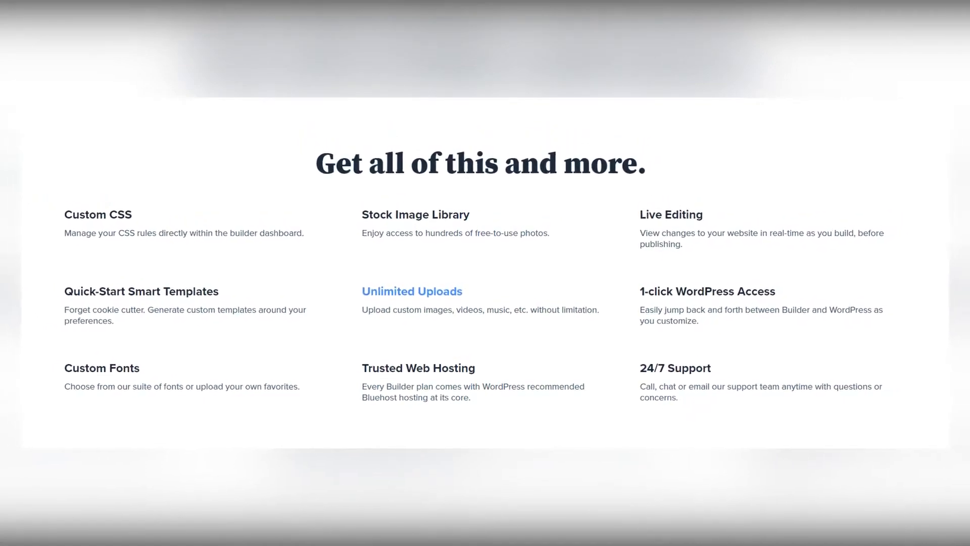
scroll(down, 3)
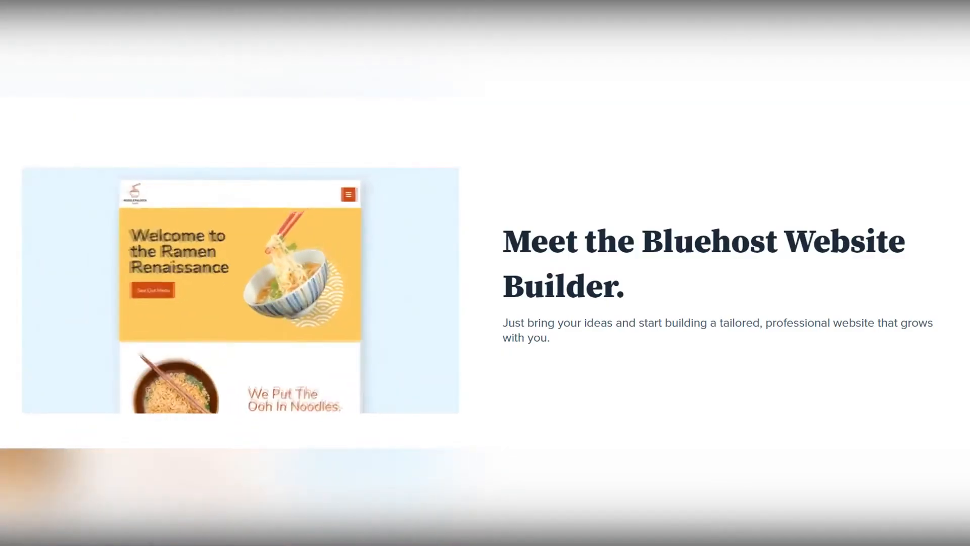
scroll(down, 3)
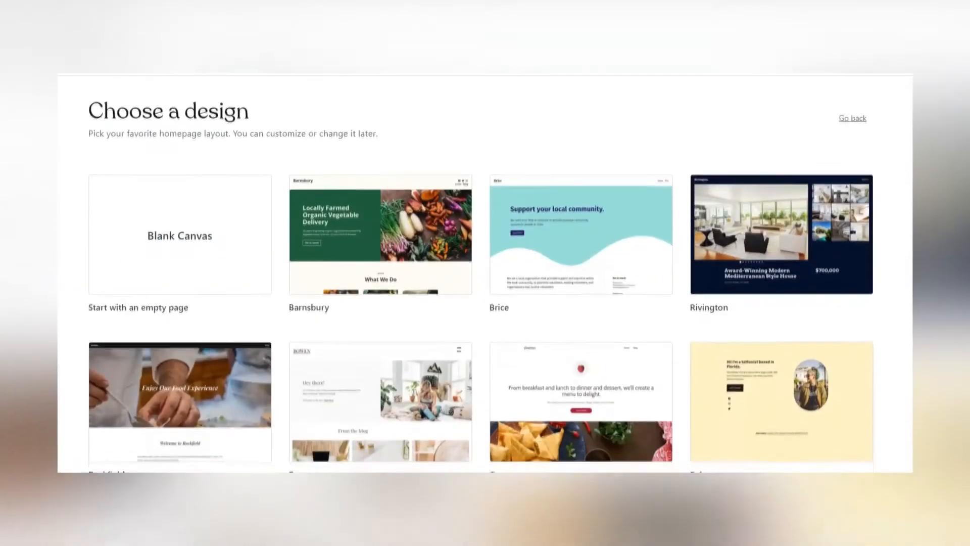
scroll(down, 3)
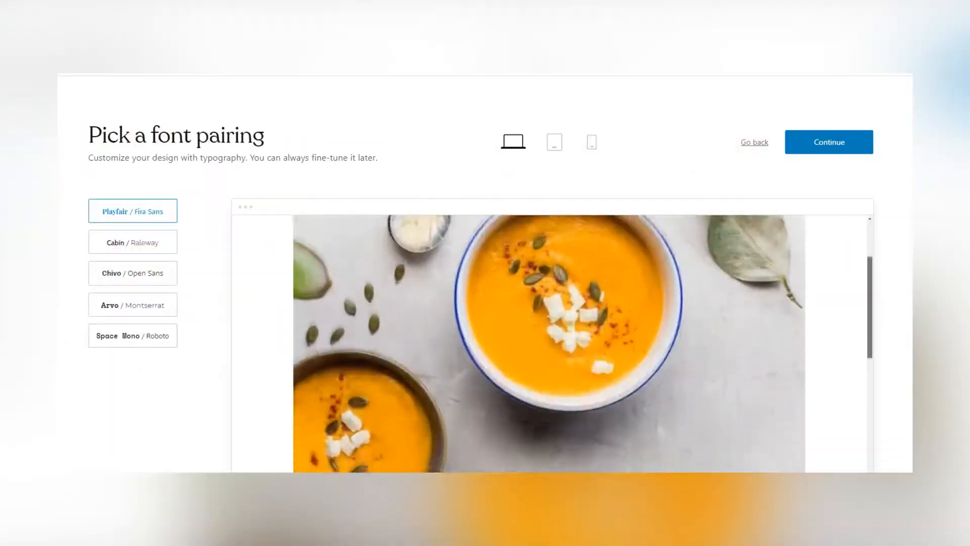
click(132, 242)
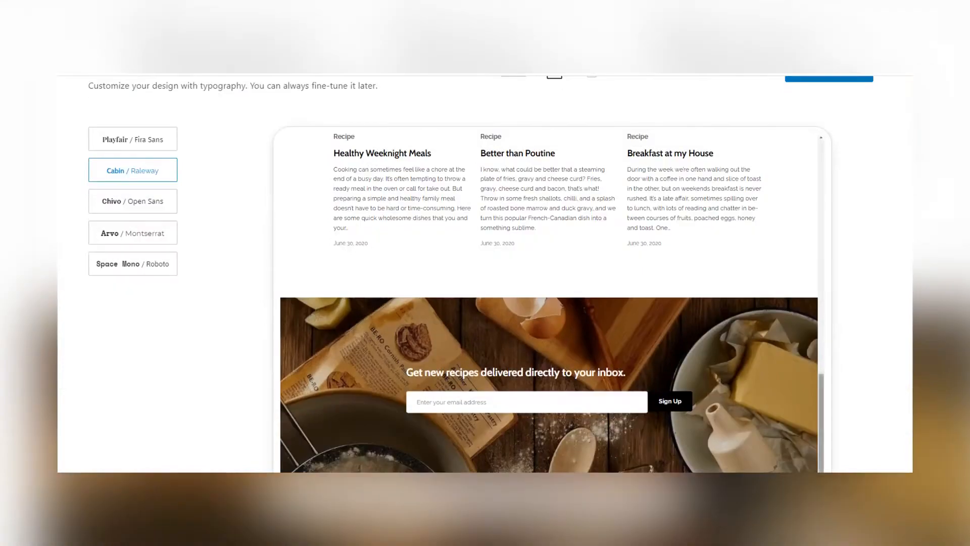